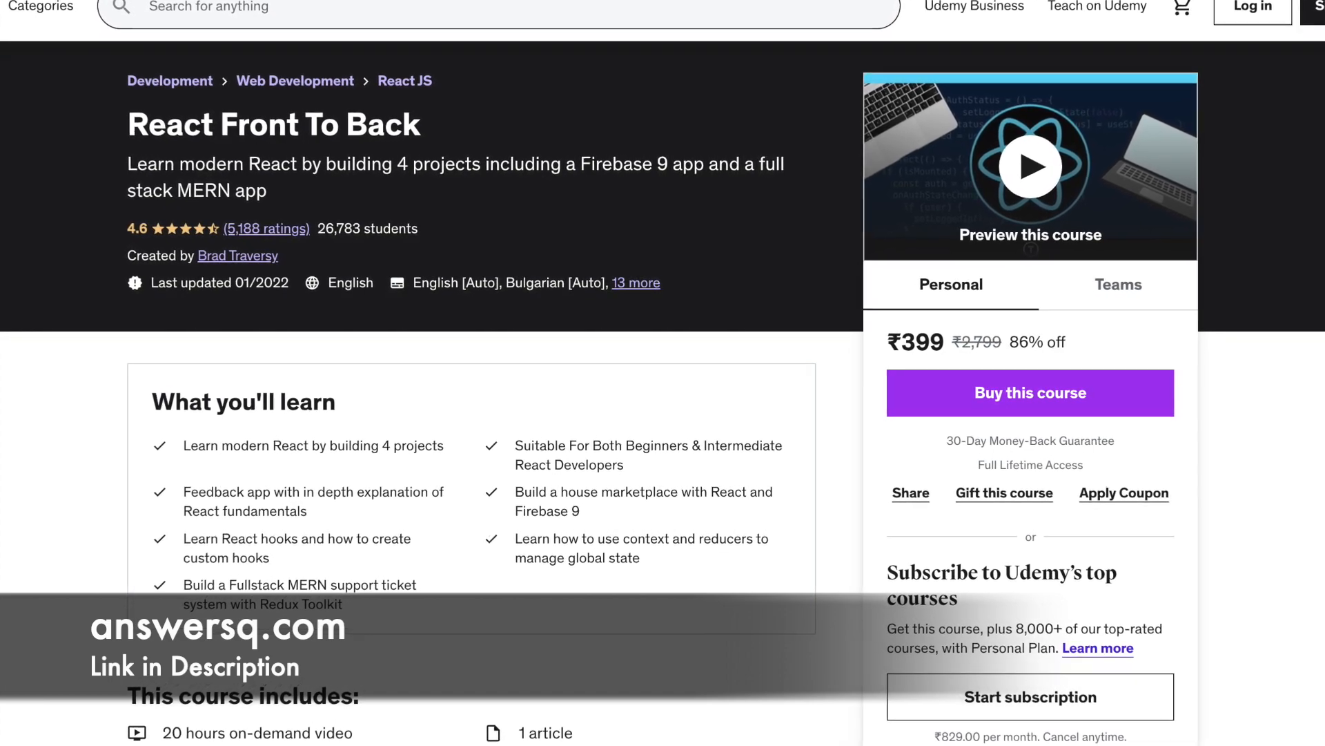
scroll(down, 3)
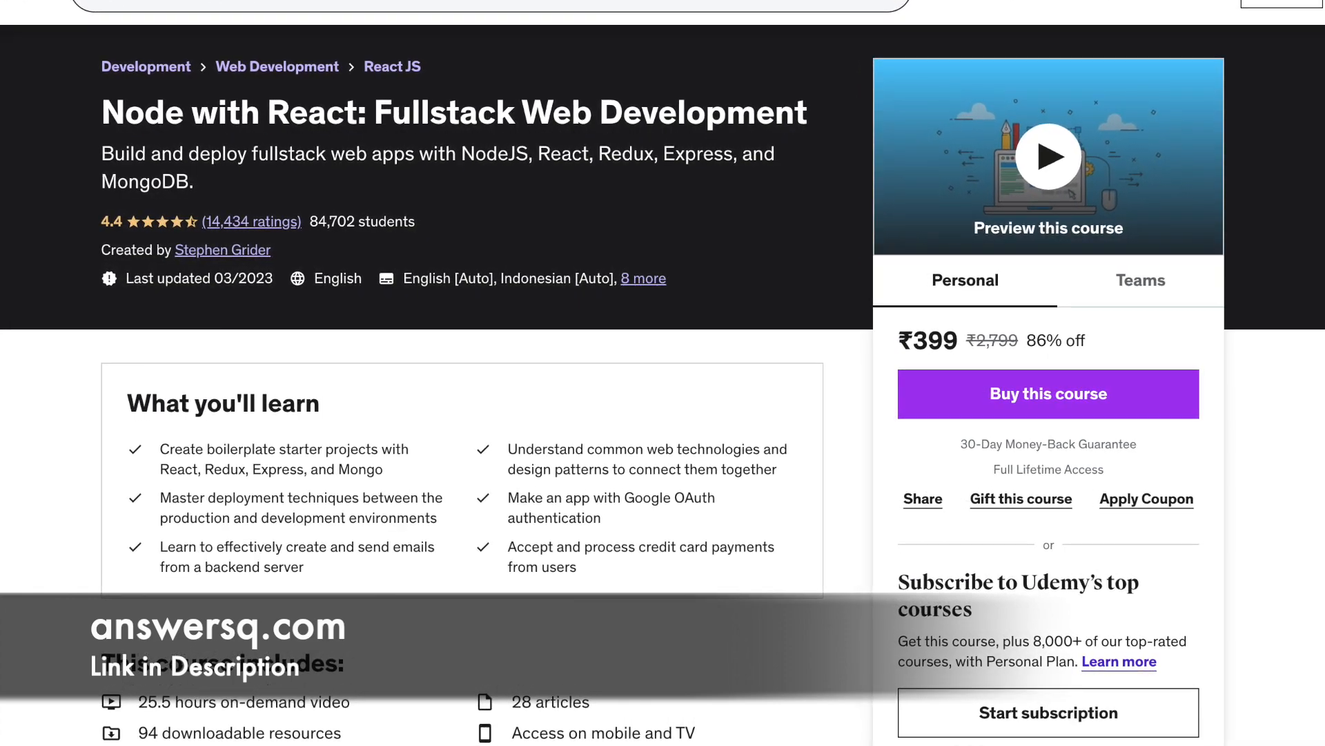
scroll(down, 3)
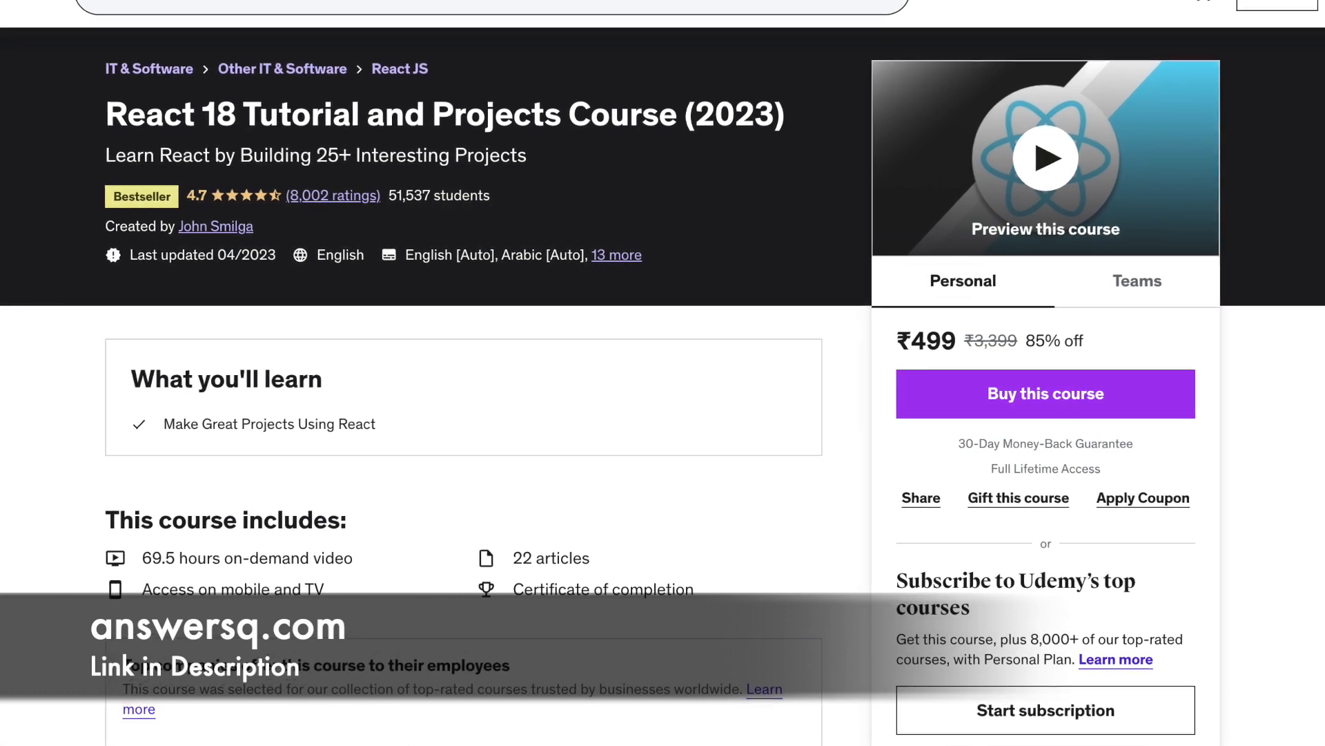
scroll(down, 3)
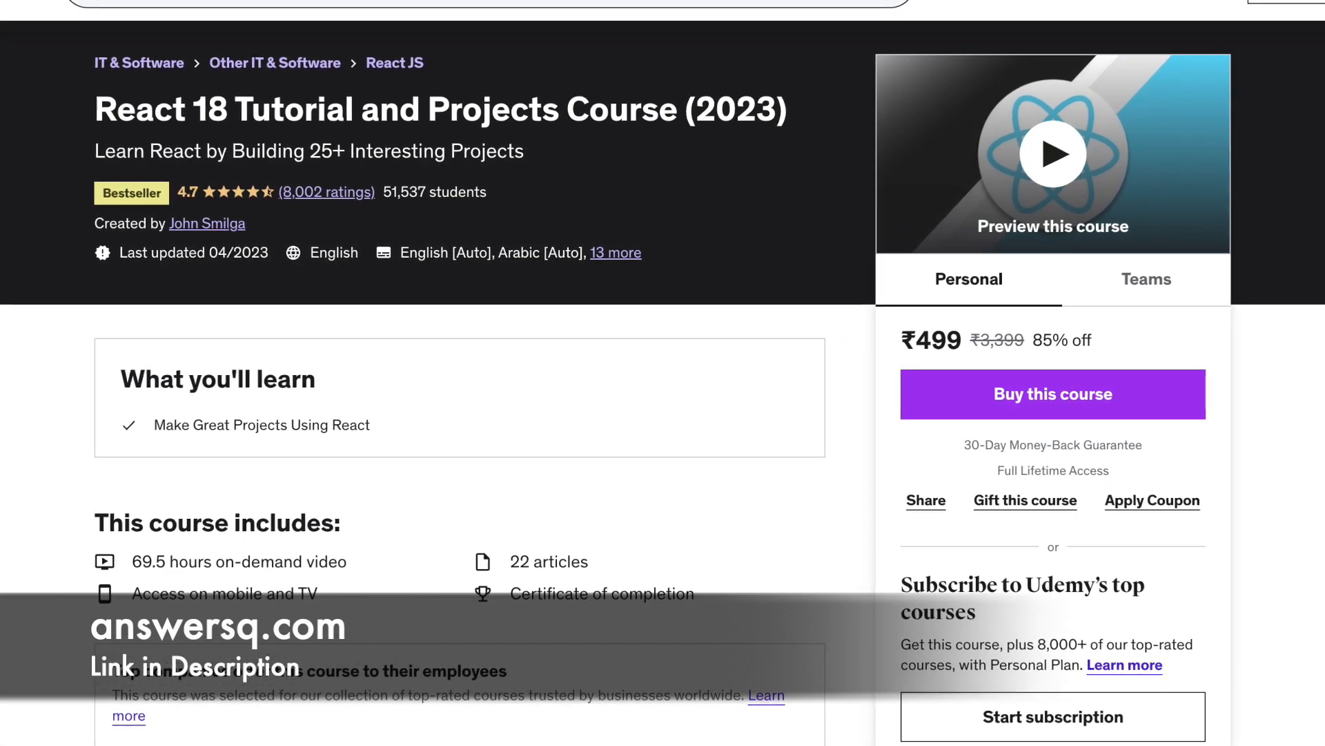